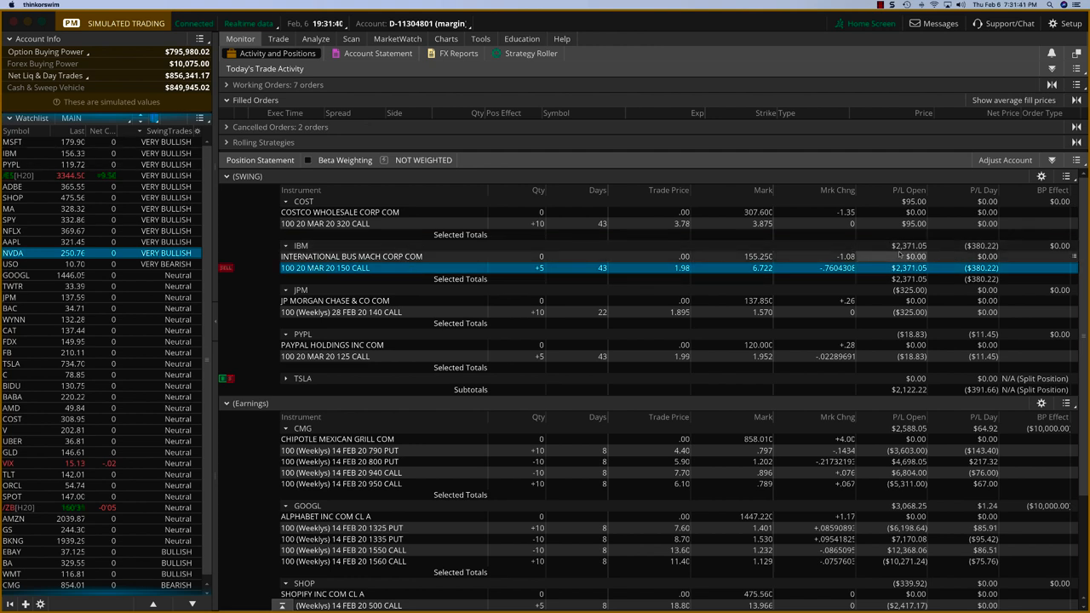
{"action": "scroll", "scroll_direction": "down", "scroll_amount": 3}
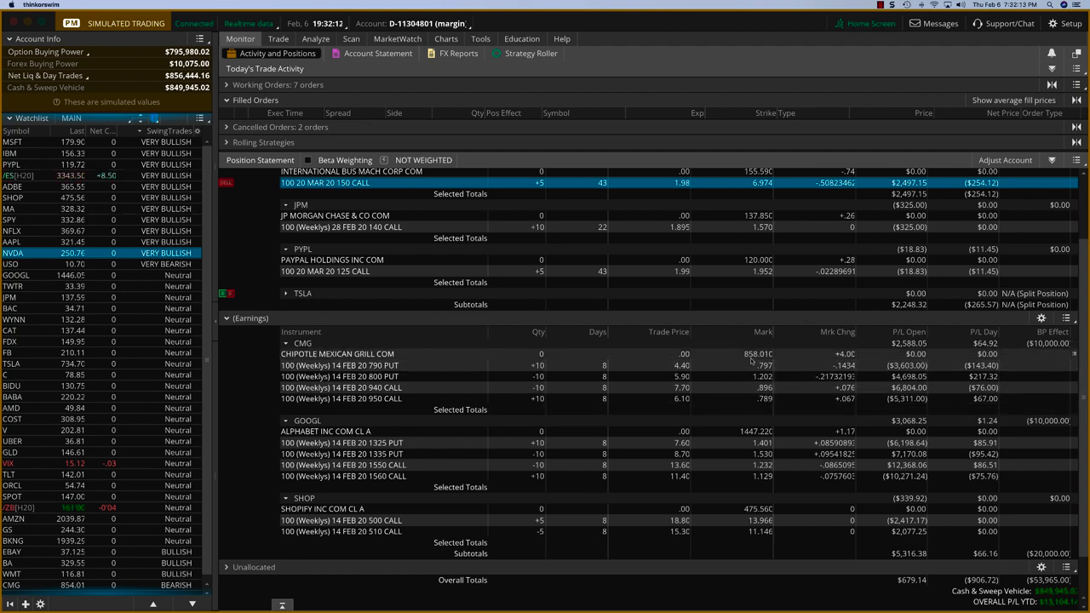